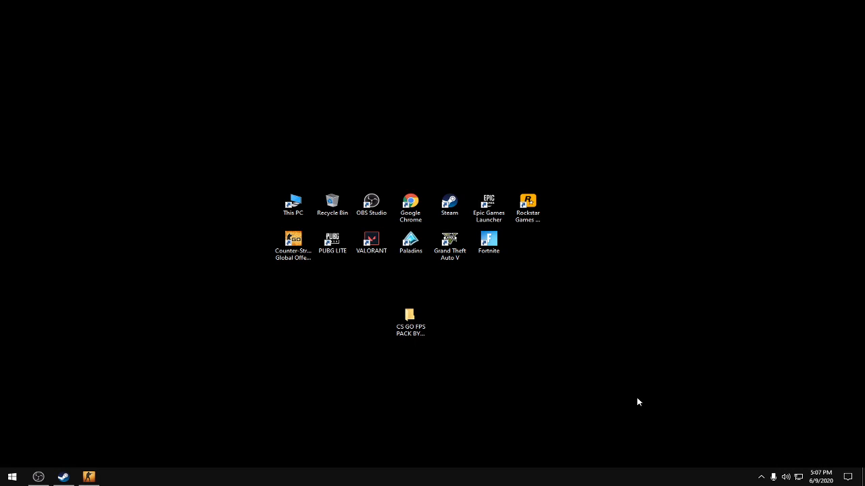
mouse_move(63, 477)
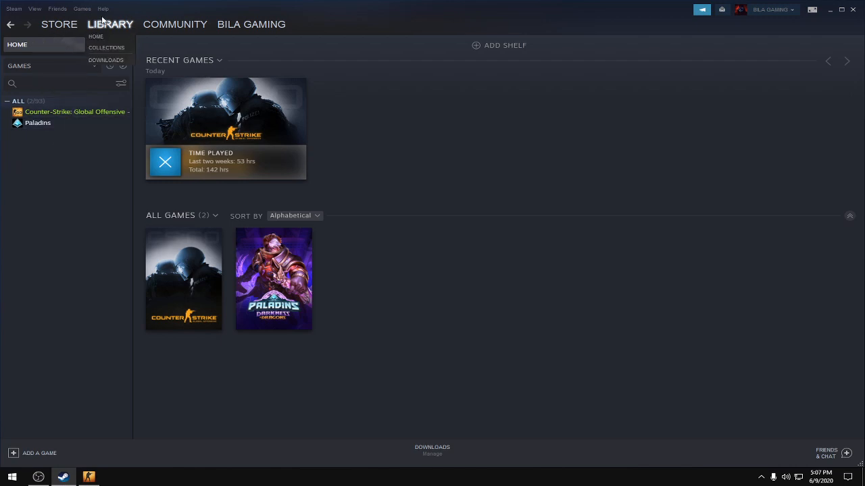
- Open CS:GO's Properties, confirm the in-game Steam Overlay is off, and close them
right_click(74, 112)
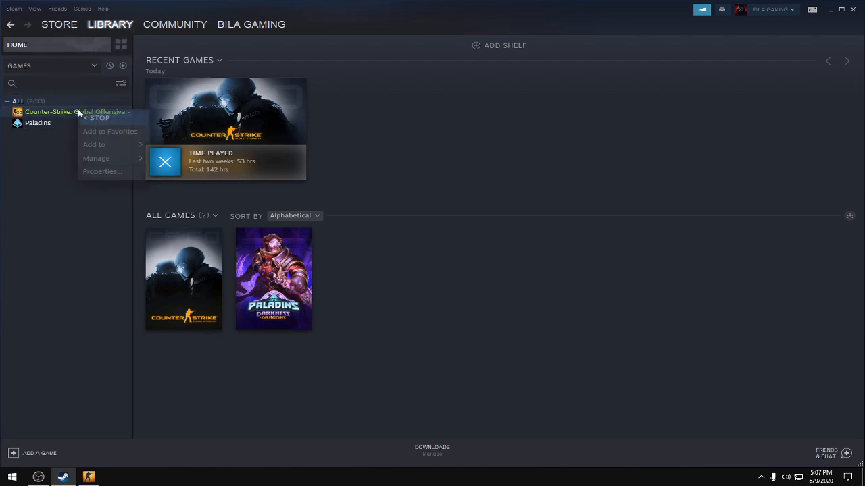
click(102, 171)
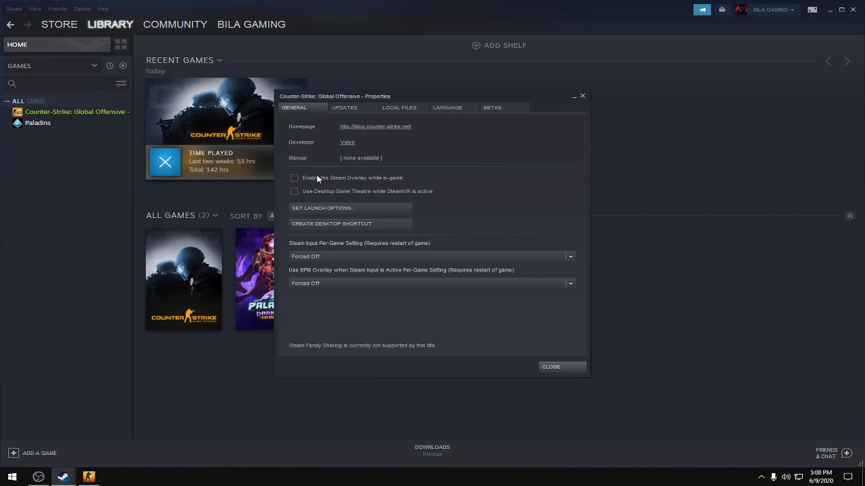
mouse_move(377, 182)
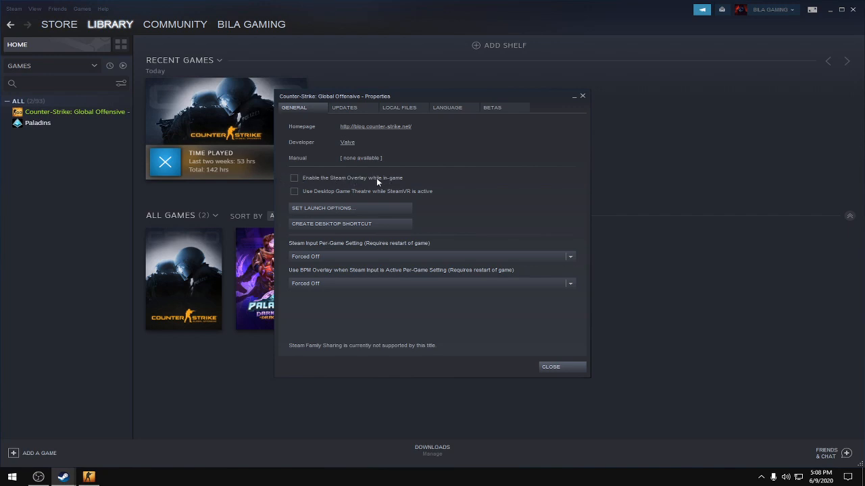
mouse_move(379, 246)
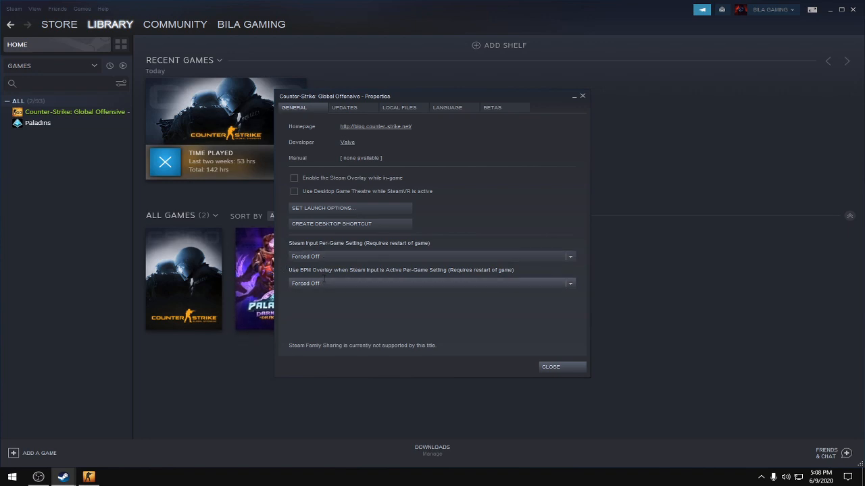
click(549, 366)
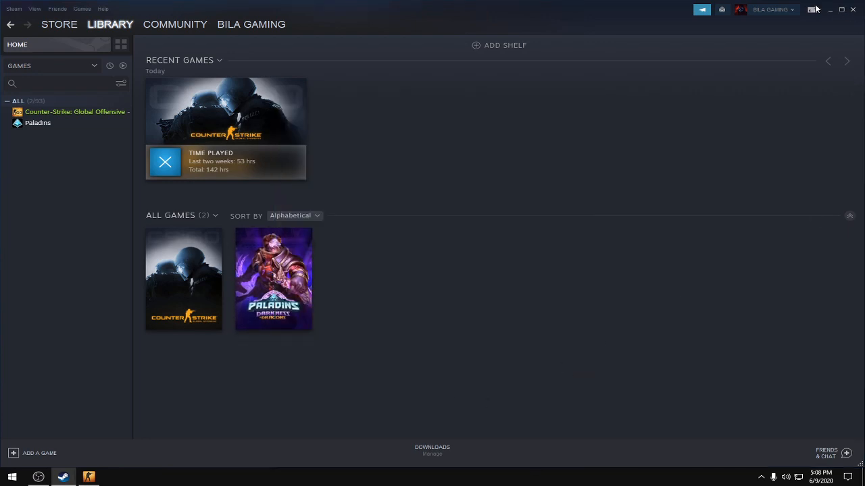
- Paste the FPS pack's autoexec.cfg, config.cfg and video.txt into E:\Steam\userdata\<id>\730\local\cfg
click(841, 9)
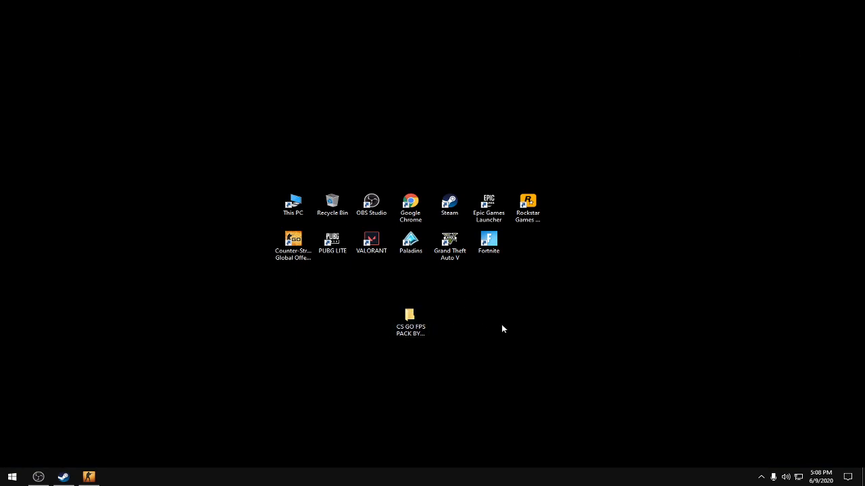
double_click(410, 314)
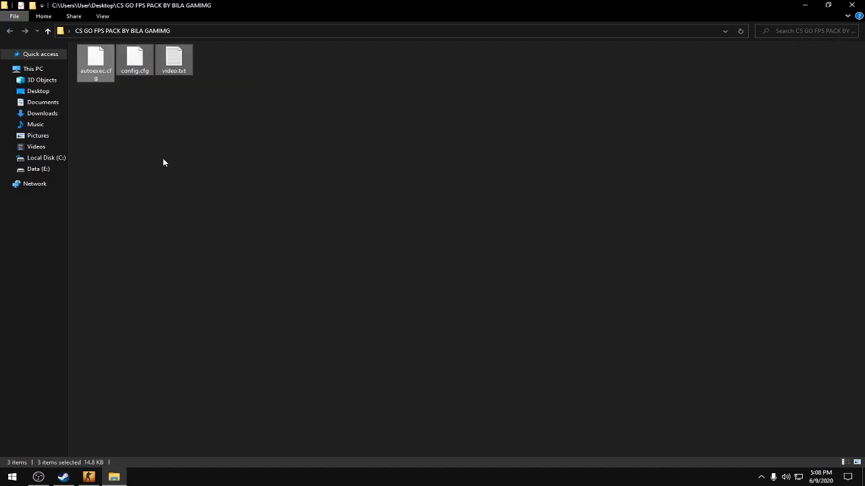
click(33, 68)
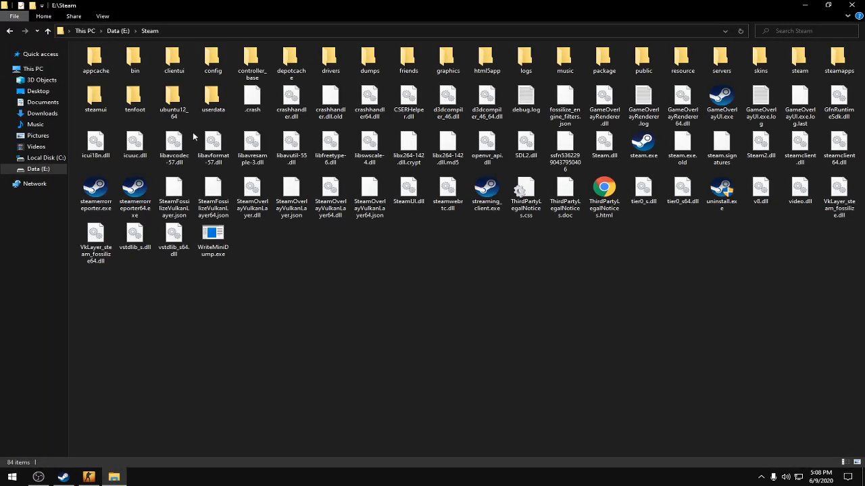
double_click(212, 105)
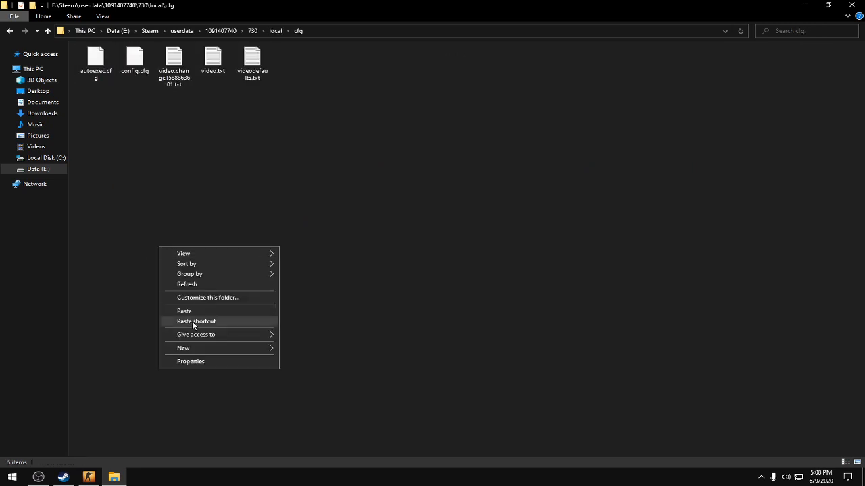
click(183, 310)
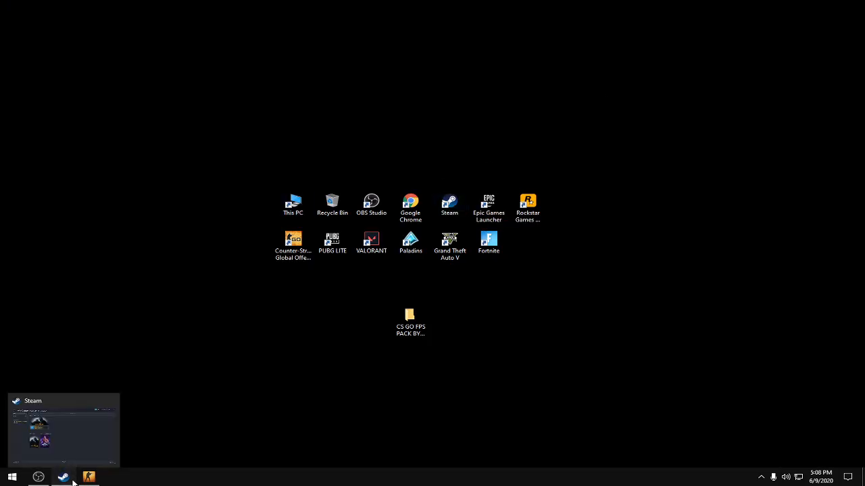
- Give CS:GO the launch option '+exec autoexec.cfg' and confirm with OK
right_click(44, 112)
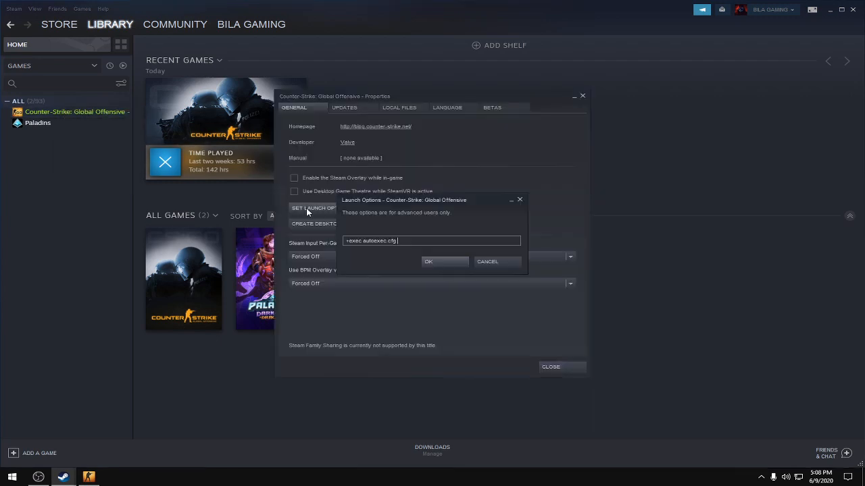
mouse_move(426, 267)
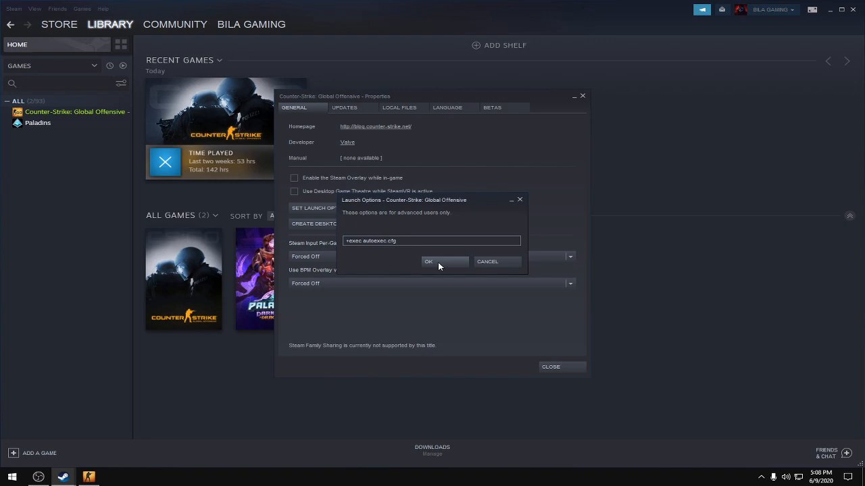
click(428, 261)
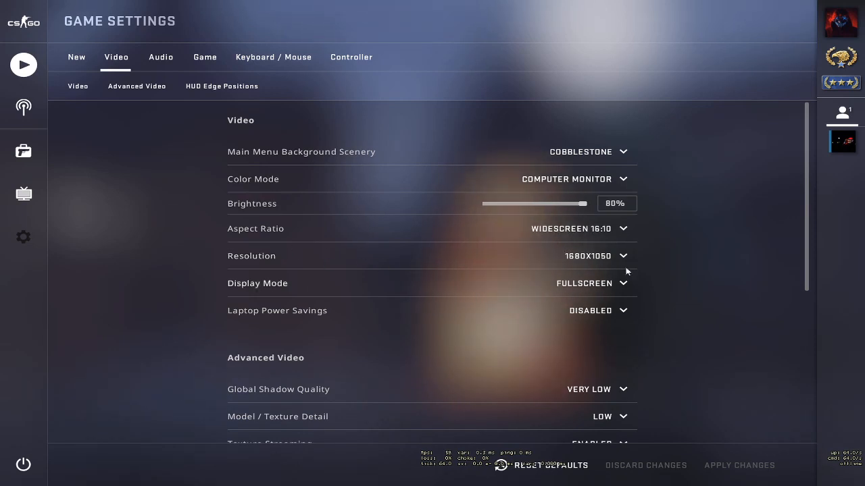
mouse_move(303, 287)
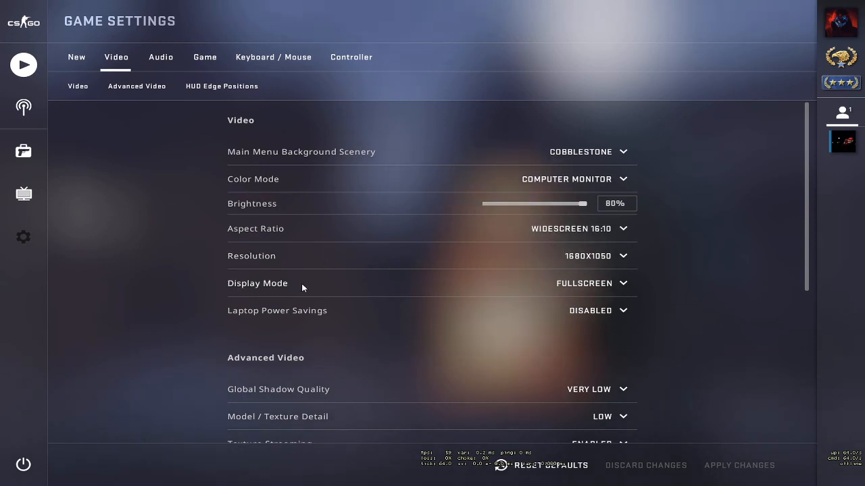
- Set Very Low shadows, Low detail, no MSAA/FXAA, bilinear filtering, V-Sync and motion blur off
scroll(down, 3)
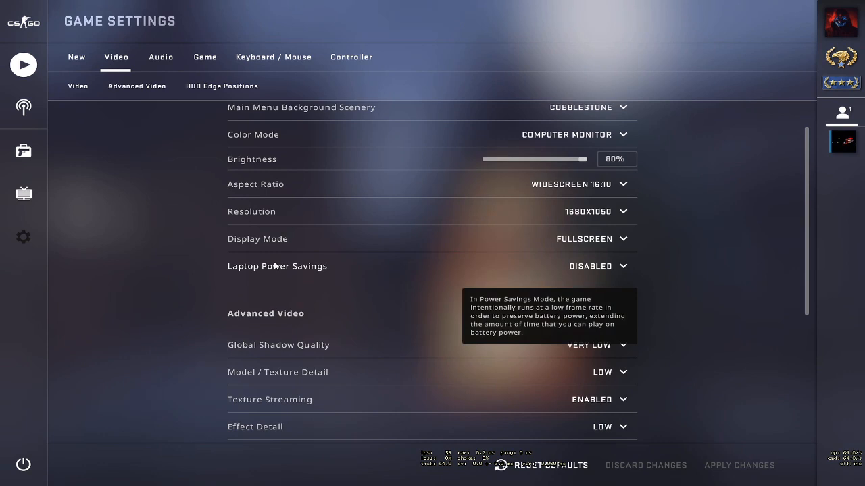
scroll(down, 3)
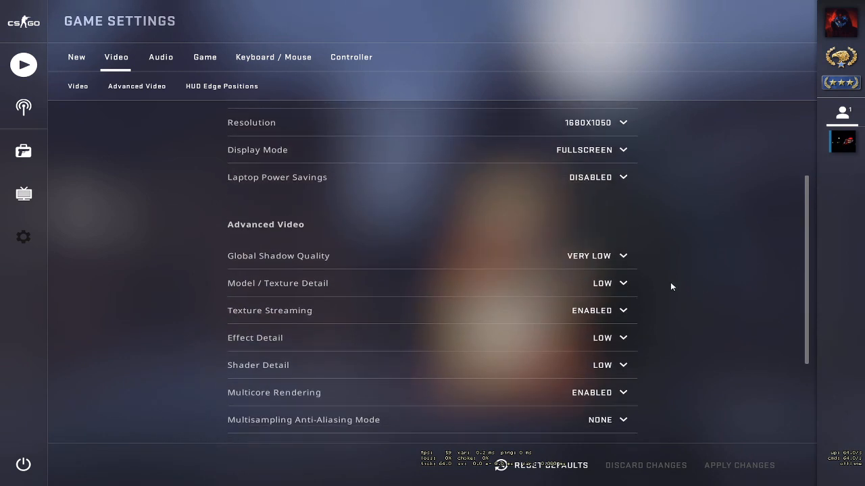
mouse_move(458, 299)
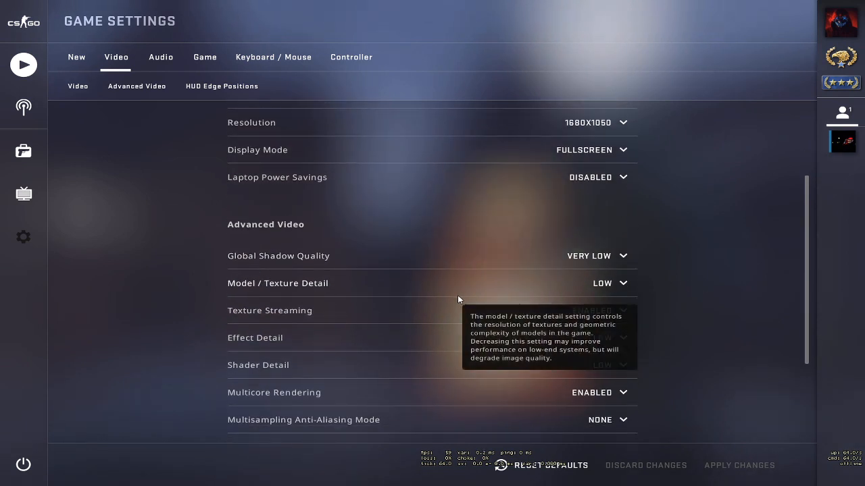
scroll(down, 3)
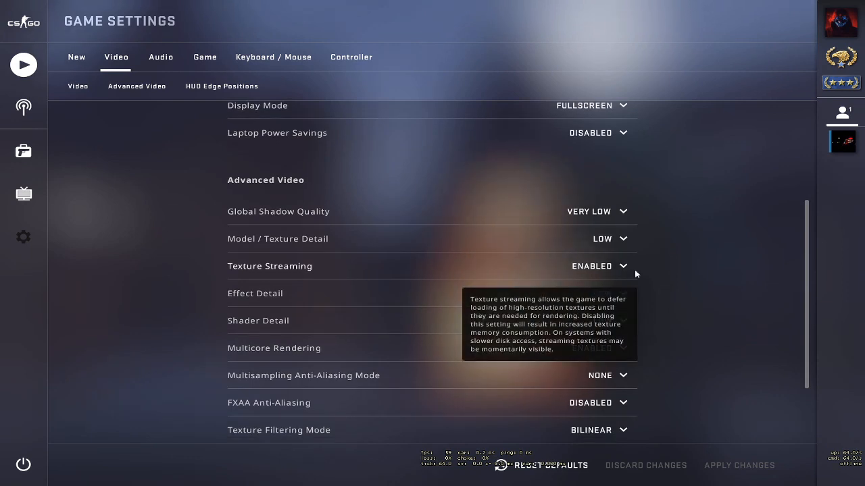
mouse_move(238, 353)
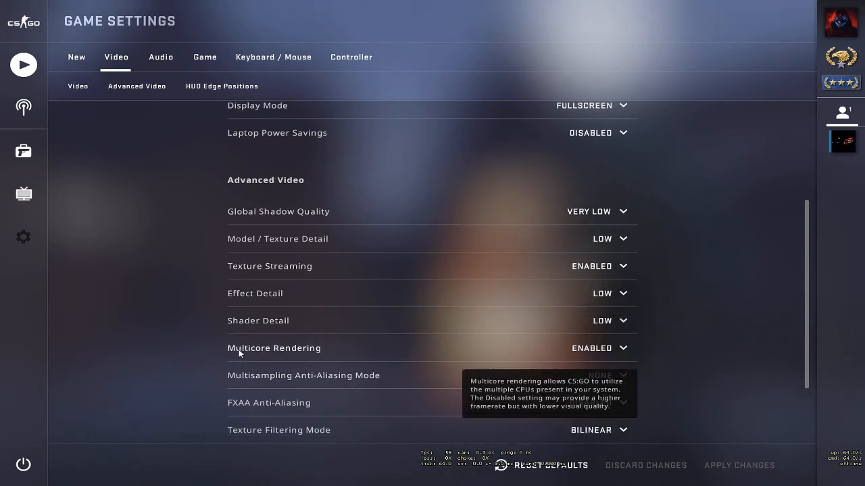
scroll(down, 3)
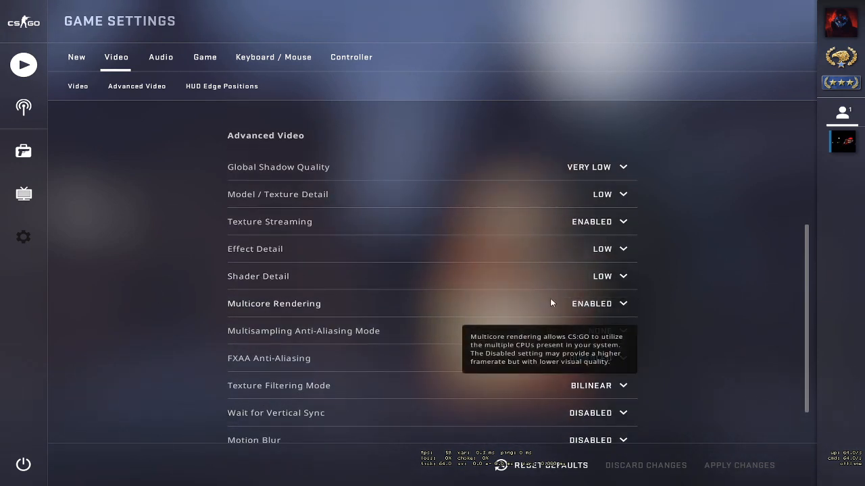
scroll(down, 3)
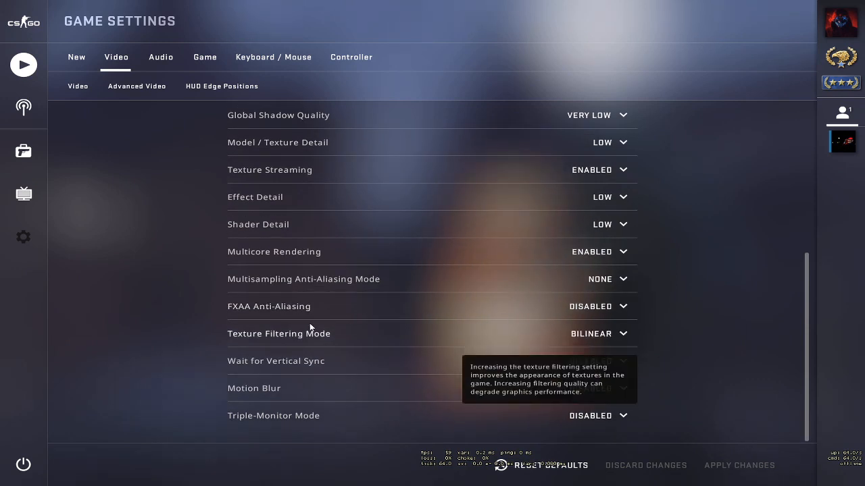
mouse_move(267, 283)
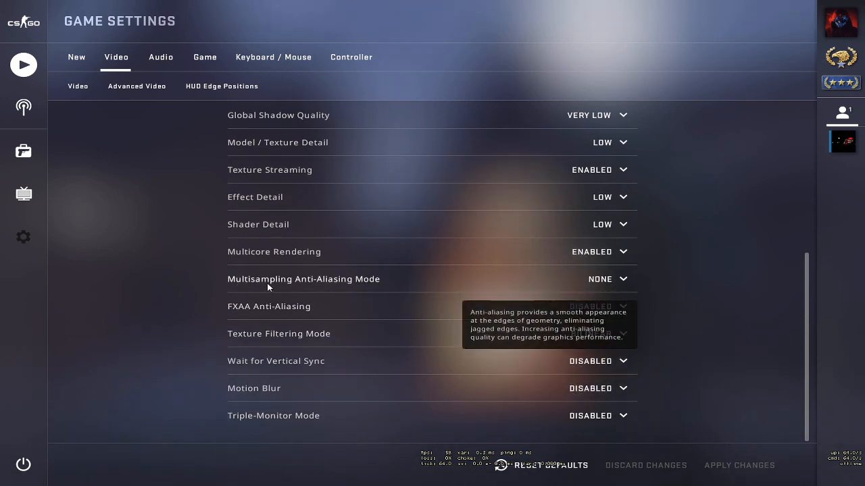
mouse_move(404, 328)
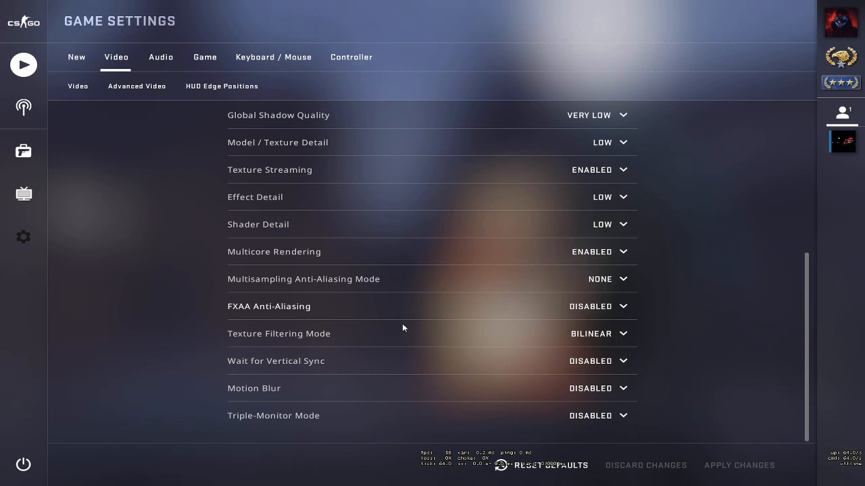
mouse_move(348, 391)
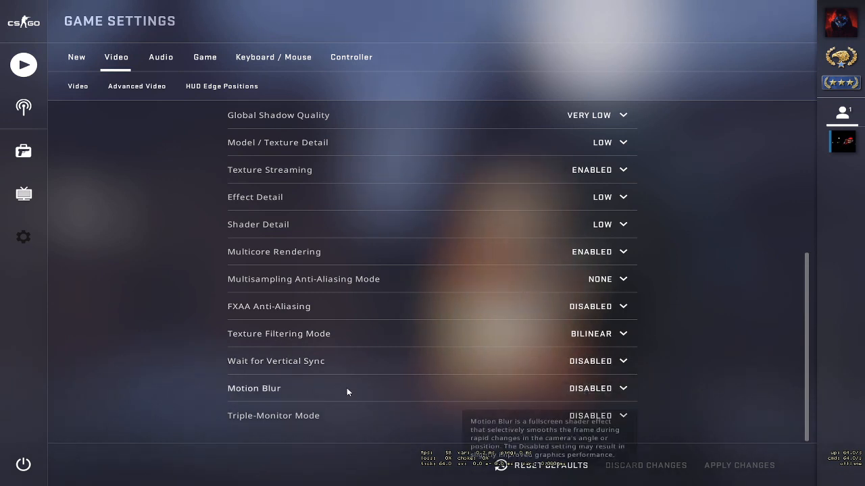
mouse_move(273, 415)
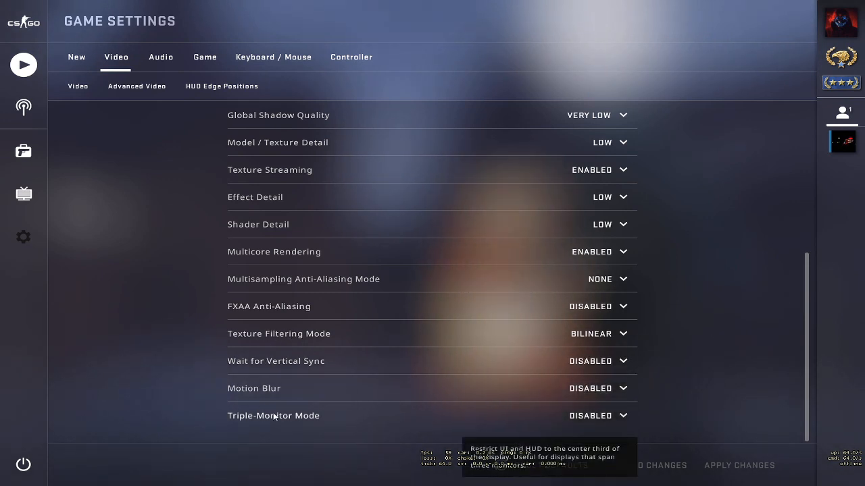
mouse_move(179, 50)
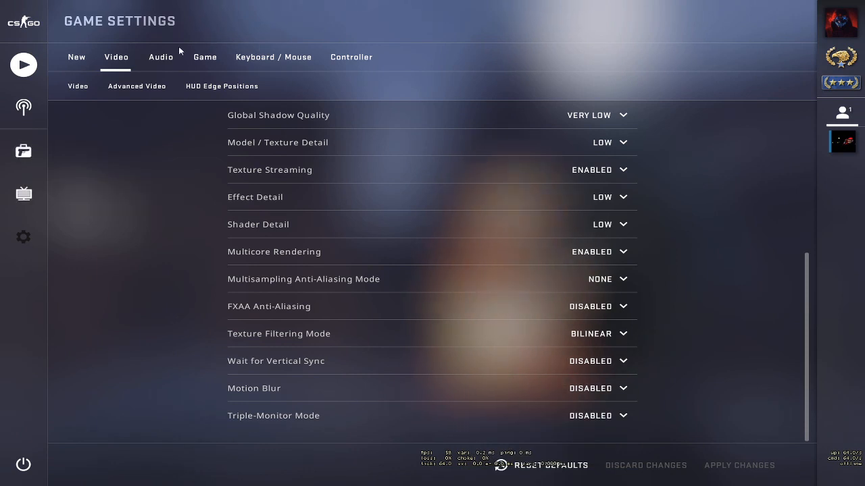
- Open Audio settings and scroll to Music, checking every music volume reads 0%
click(160, 56)
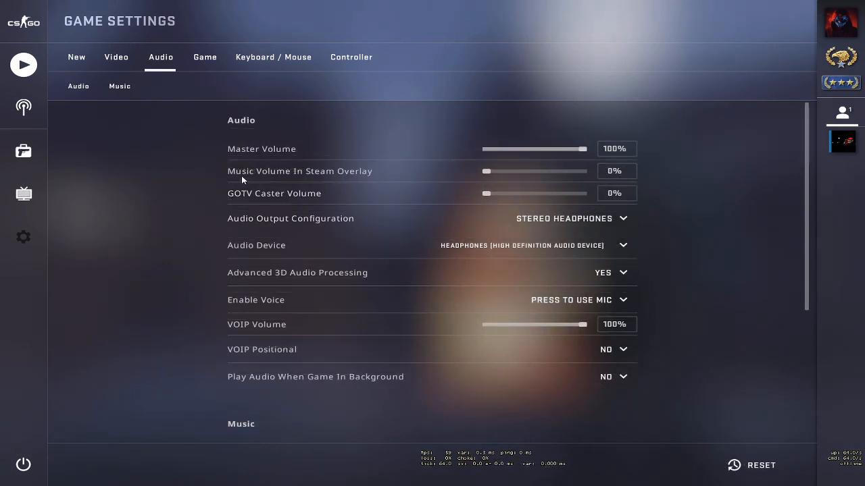
mouse_move(274, 199)
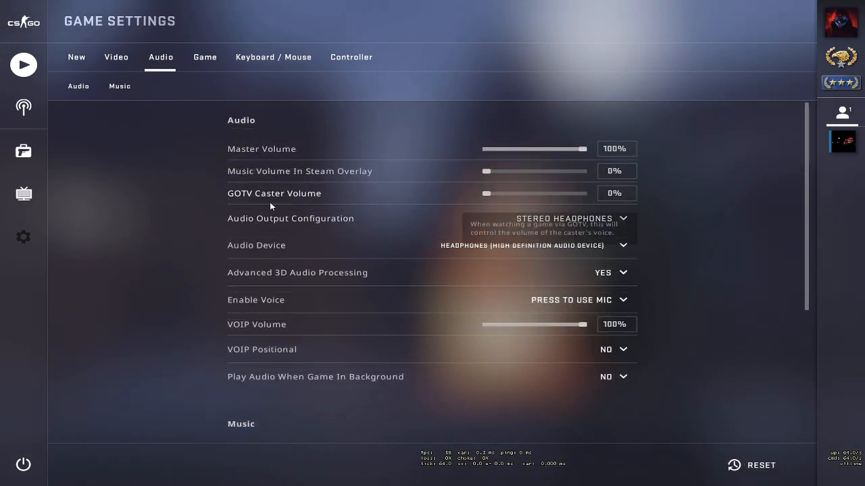
scroll(down, 3)
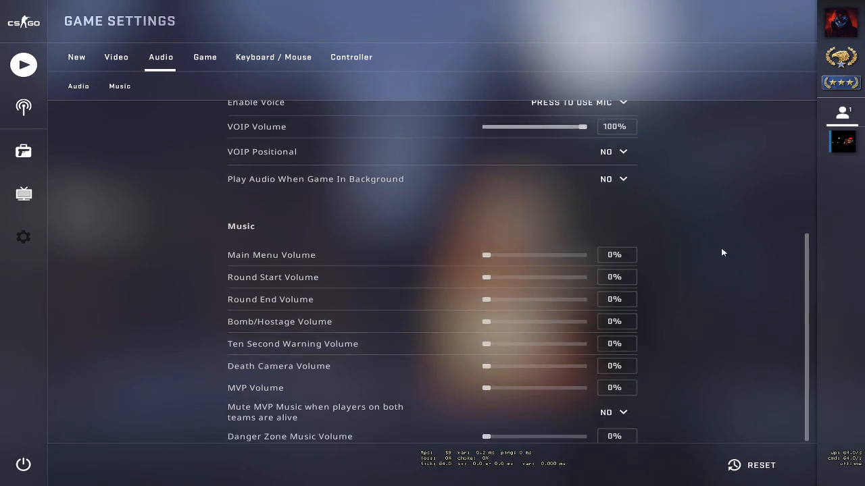
scroll(down, 3)
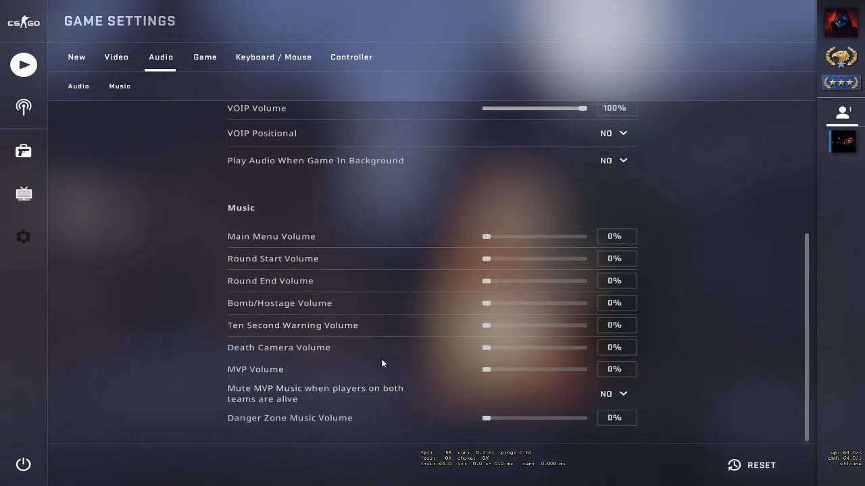
mouse_move(748, 226)
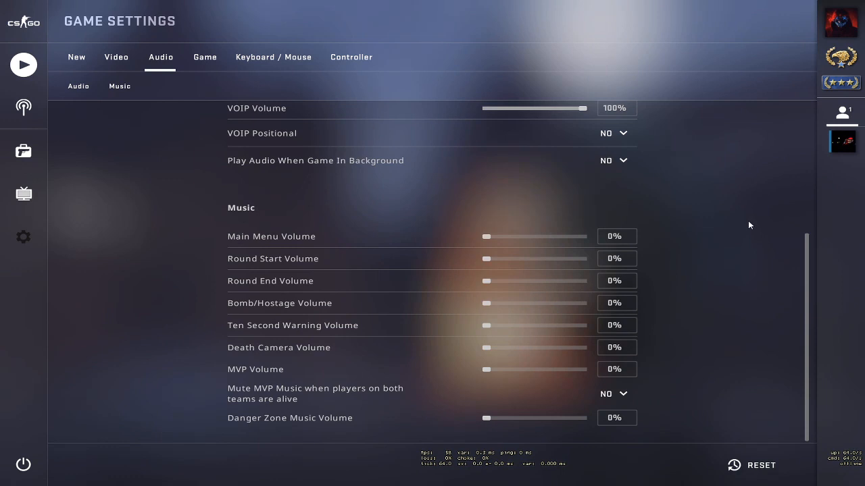
- Open Game settings and scroll past the crosshair options down to Twitch.tv
click(204, 57)
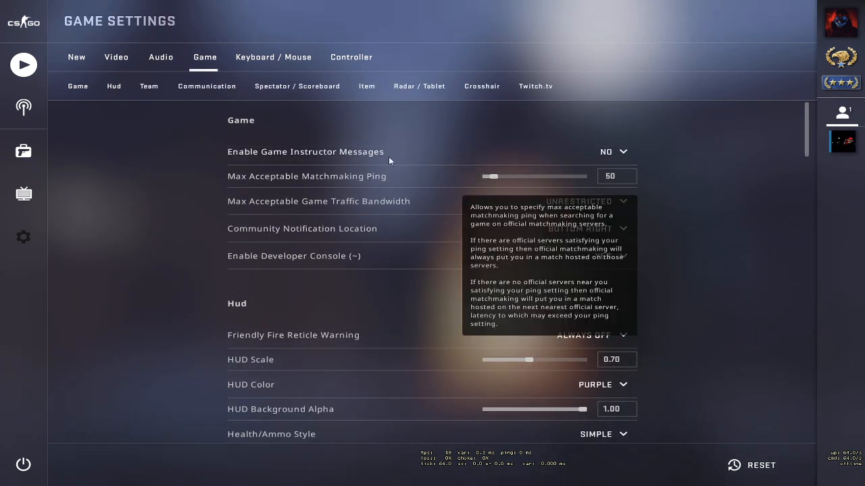
mouse_move(424, 160)
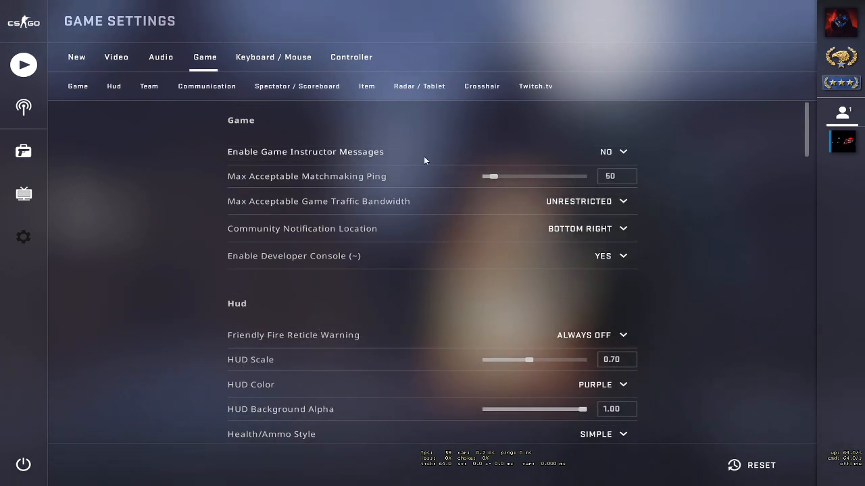
scroll(down, 3)
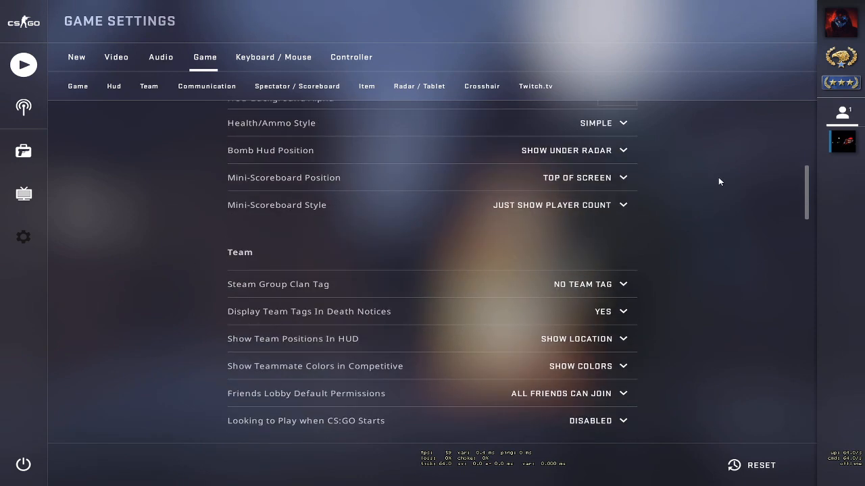
scroll(down, 3)
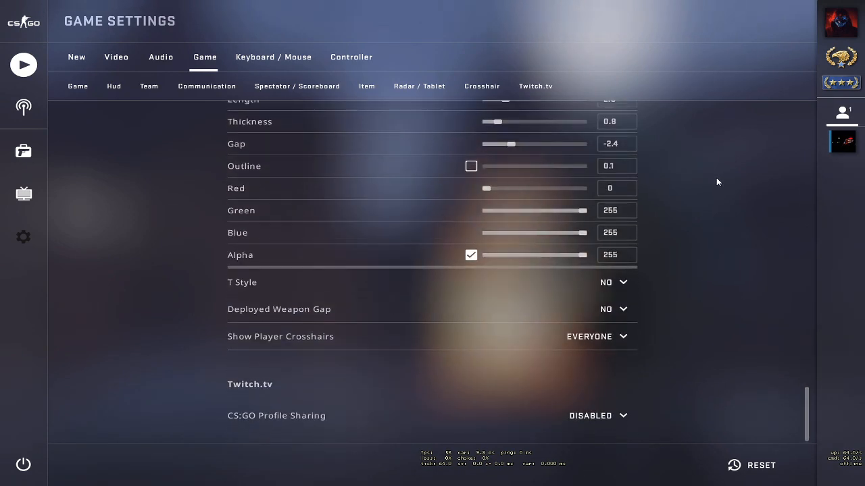
mouse_move(321, 422)
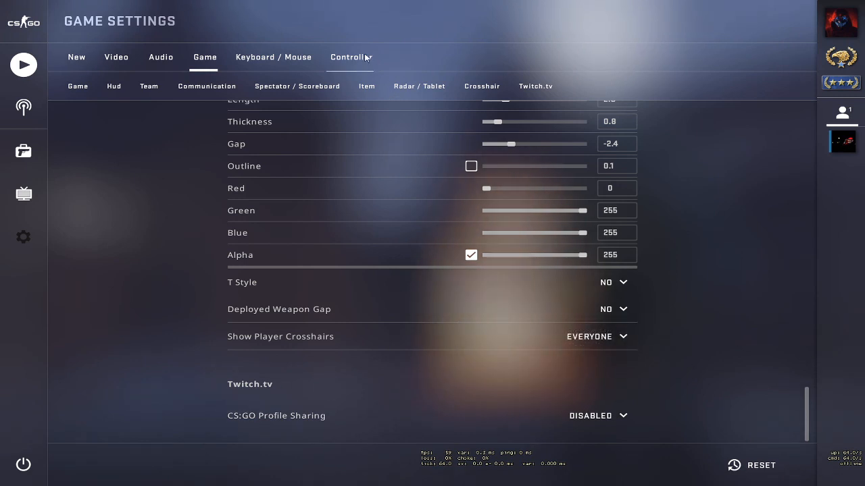
- Open Controller settings and verify Controller Enabled is set to Disabled
click(350, 57)
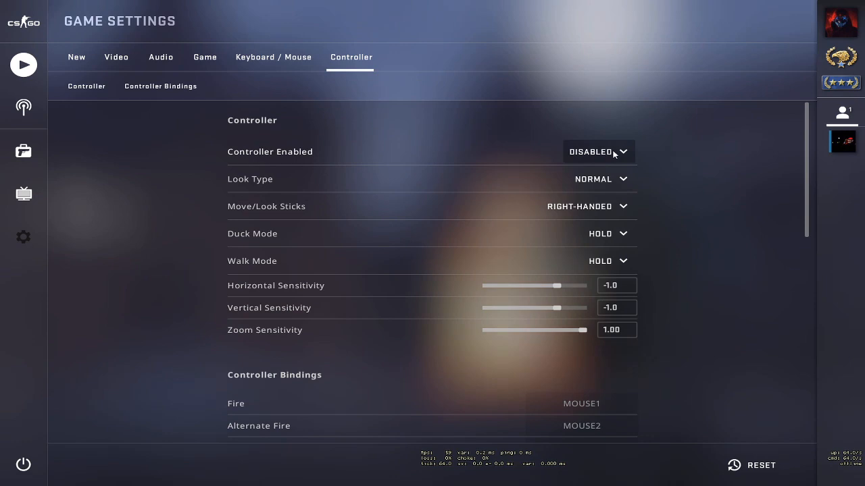
scroll(down, 3)
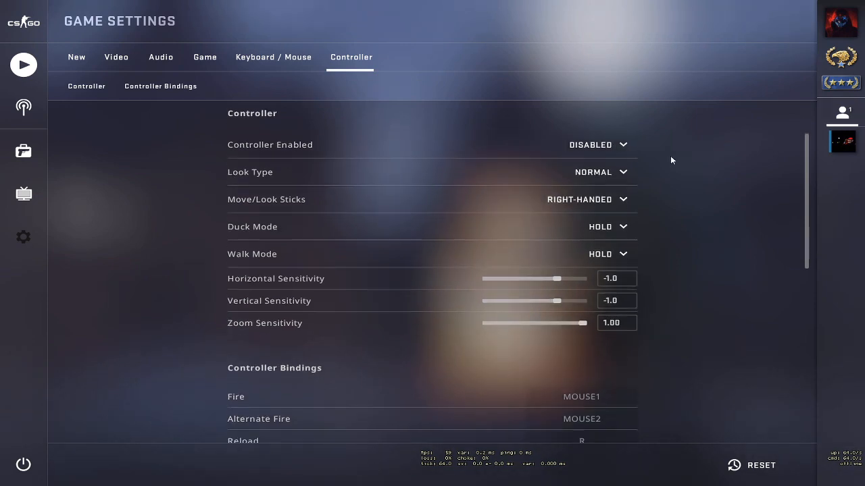